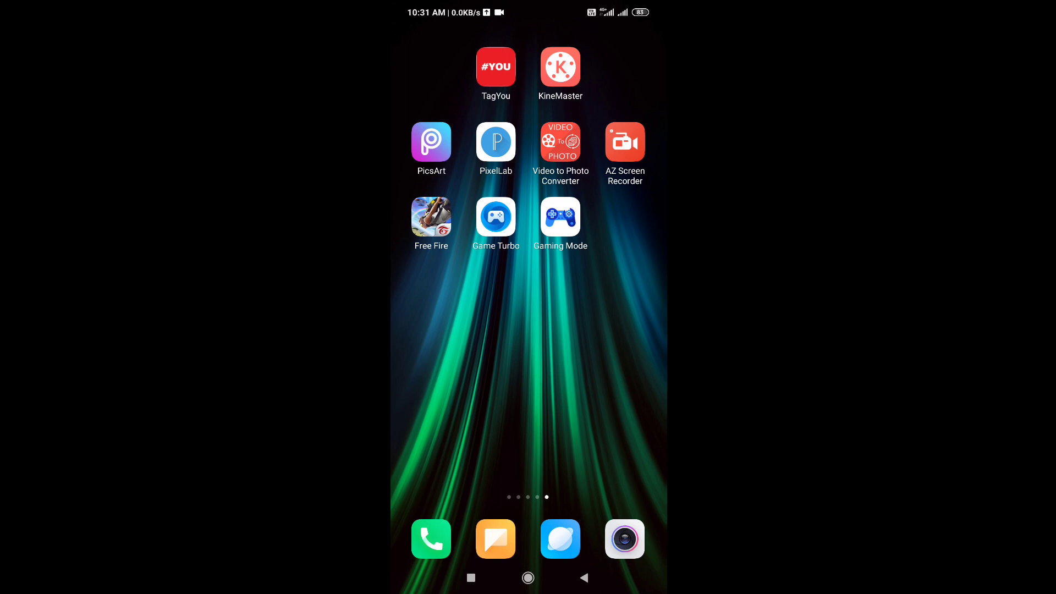
# - Launch the Gaming Mode app from the Android home screen
pyautogui.click(560, 218)
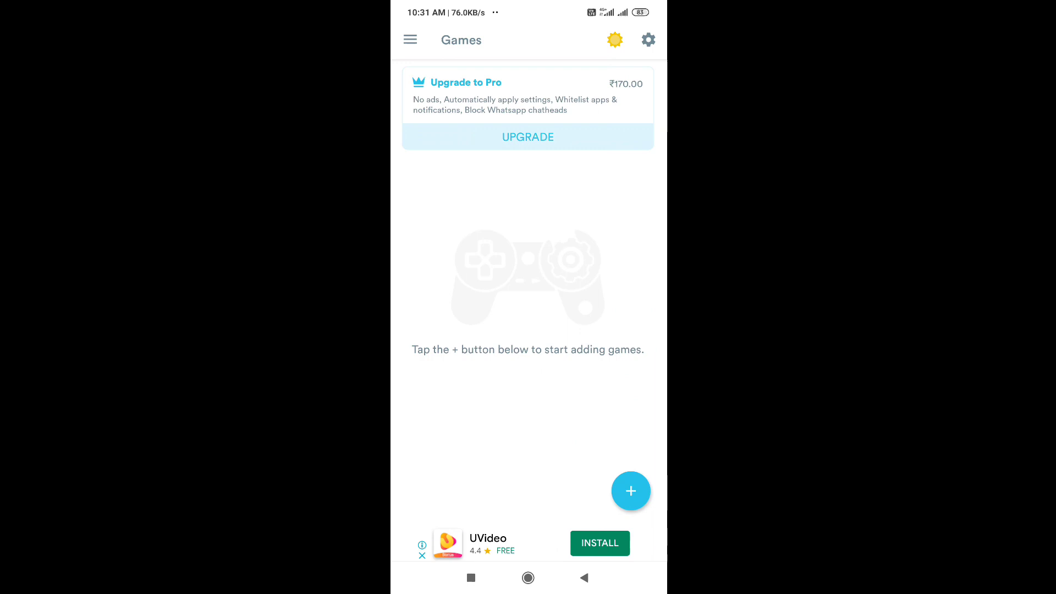
# - Pick Free Fire from the Select Games list and save it to Gaming Mode
pyautogui.click(631, 490)
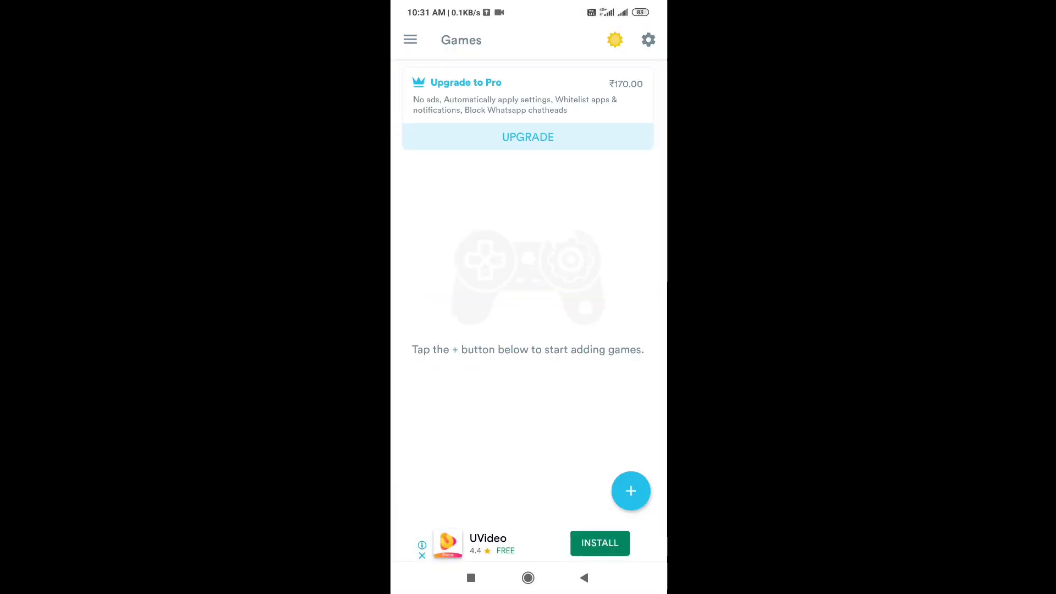
pyautogui.click(631, 490)
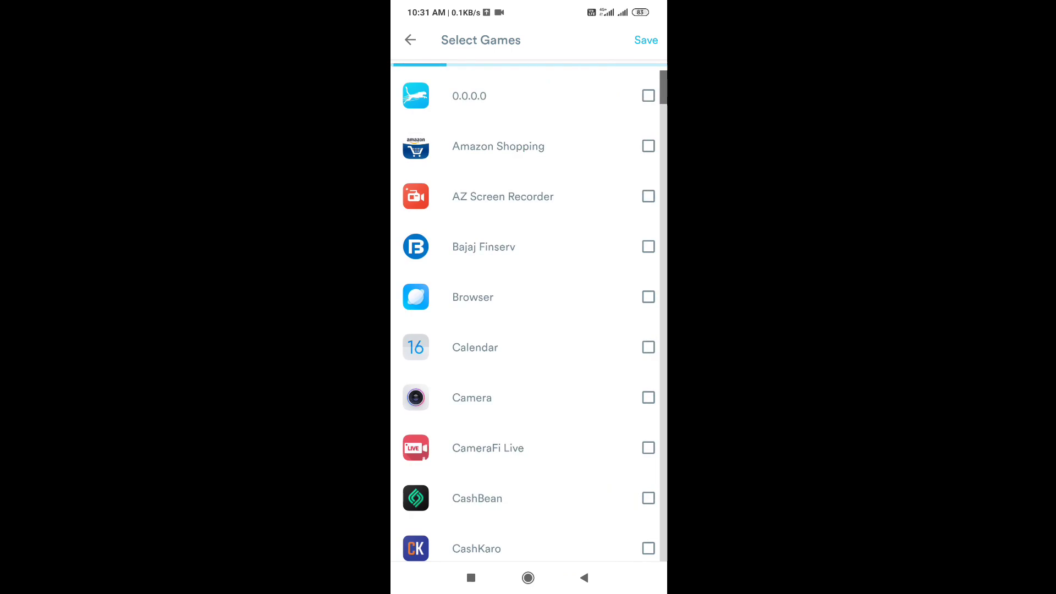
pyautogui.scroll(-3)
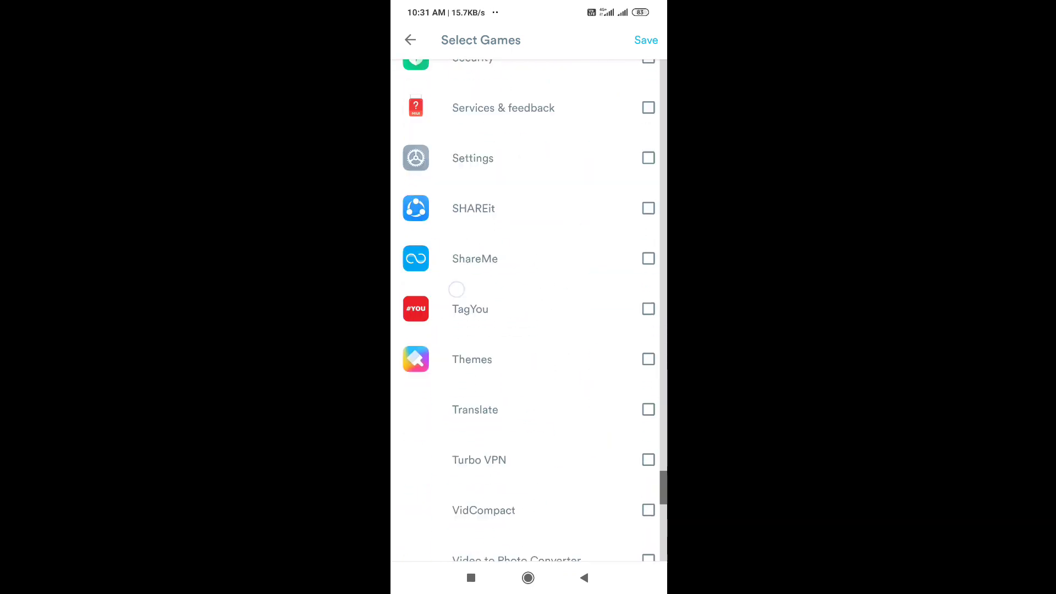
pyautogui.scroll(3)
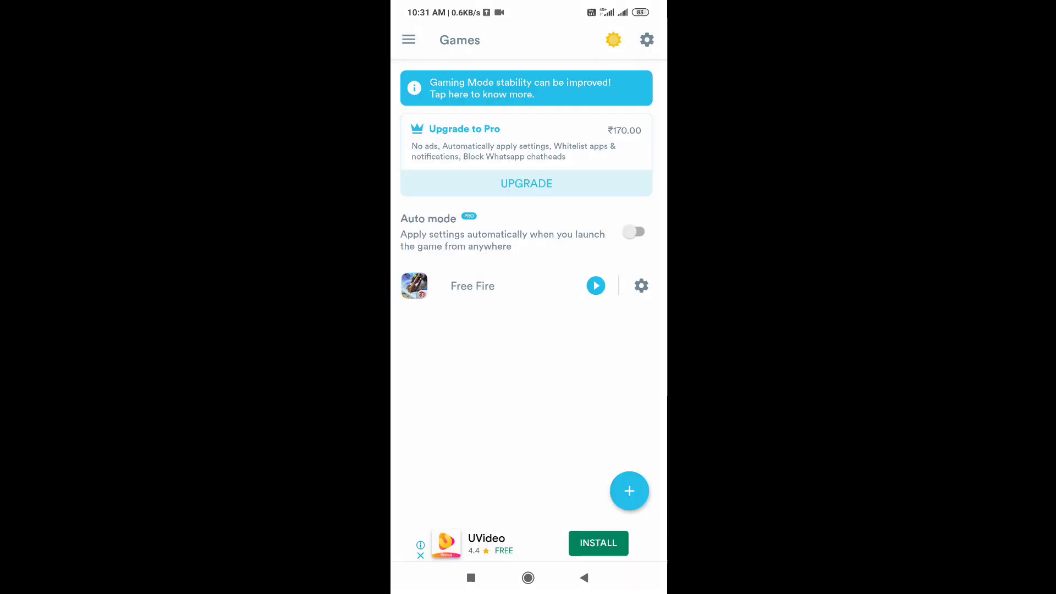
# - Enable Free Fire's custom settings, grant notification access, and block notifications and WhatsApp calls
pyautogui.click(640, 285)
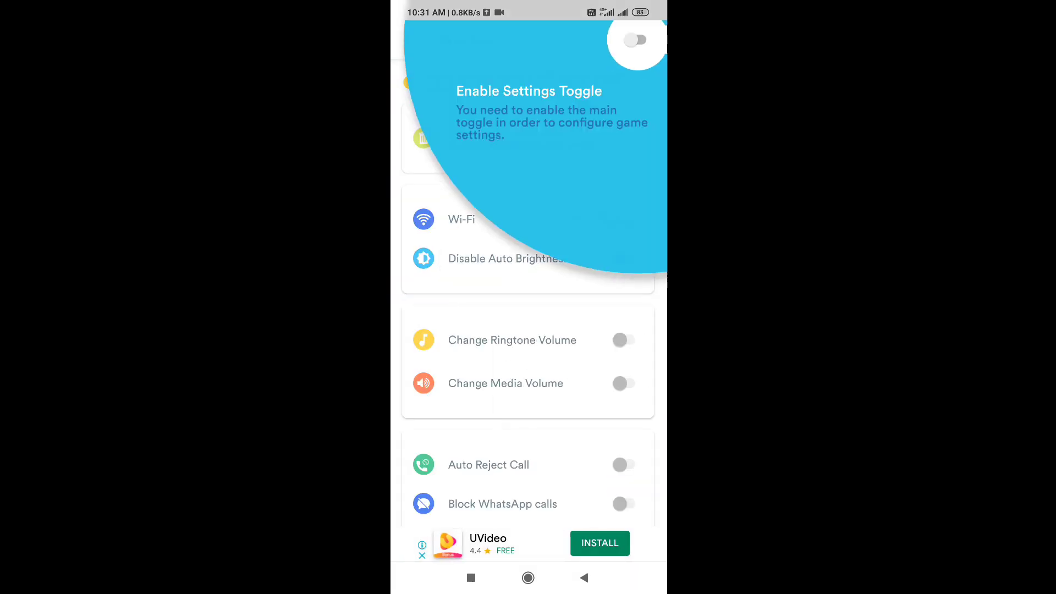
pyautogui.click(636, 39)
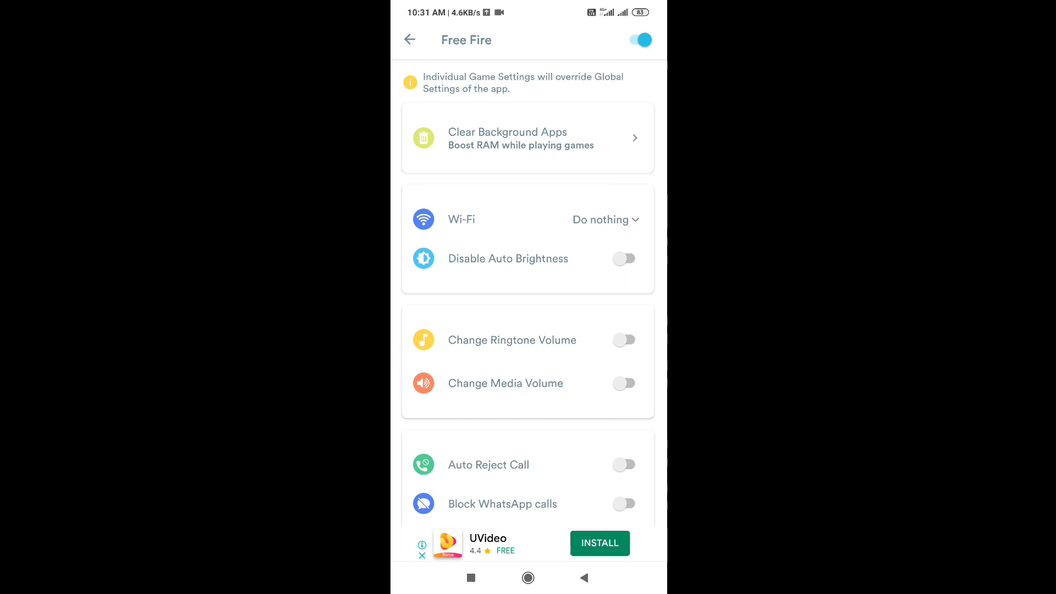
pyautogui.scroll(3)
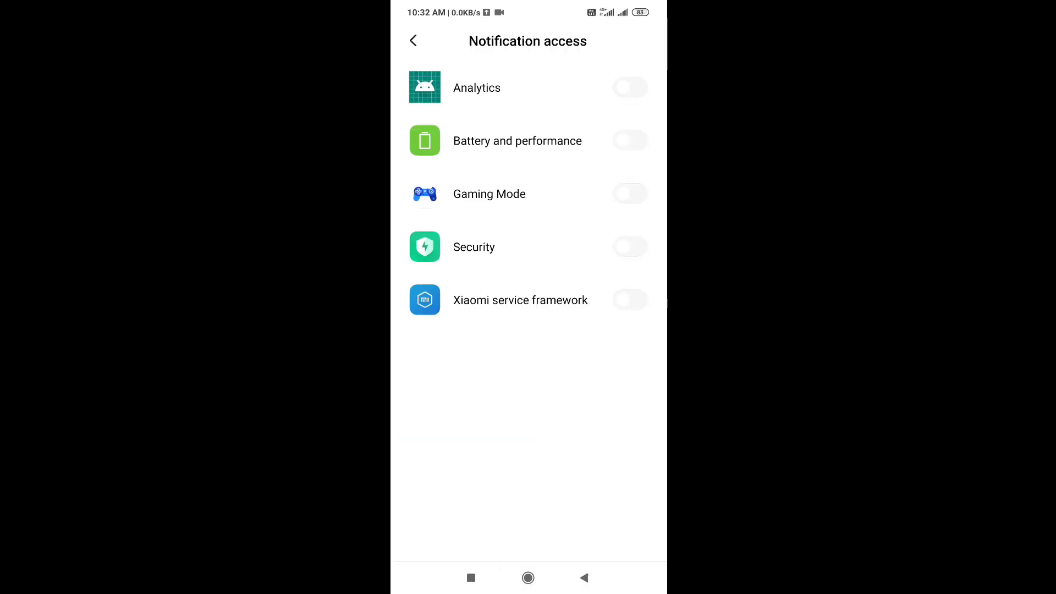
pyautogui.click(414, 41)
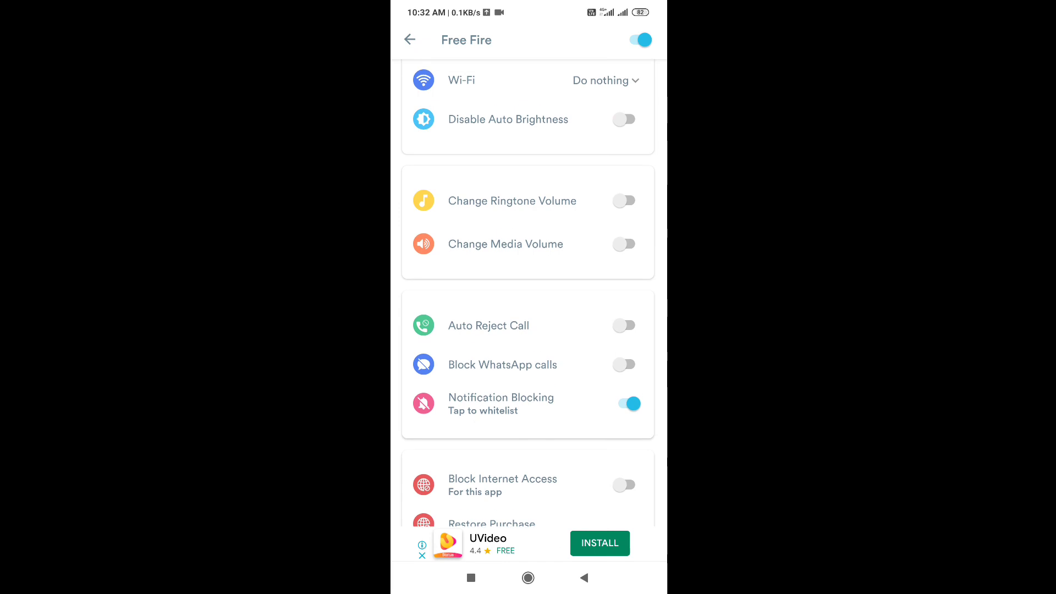
pyautogui.click(624, 364)
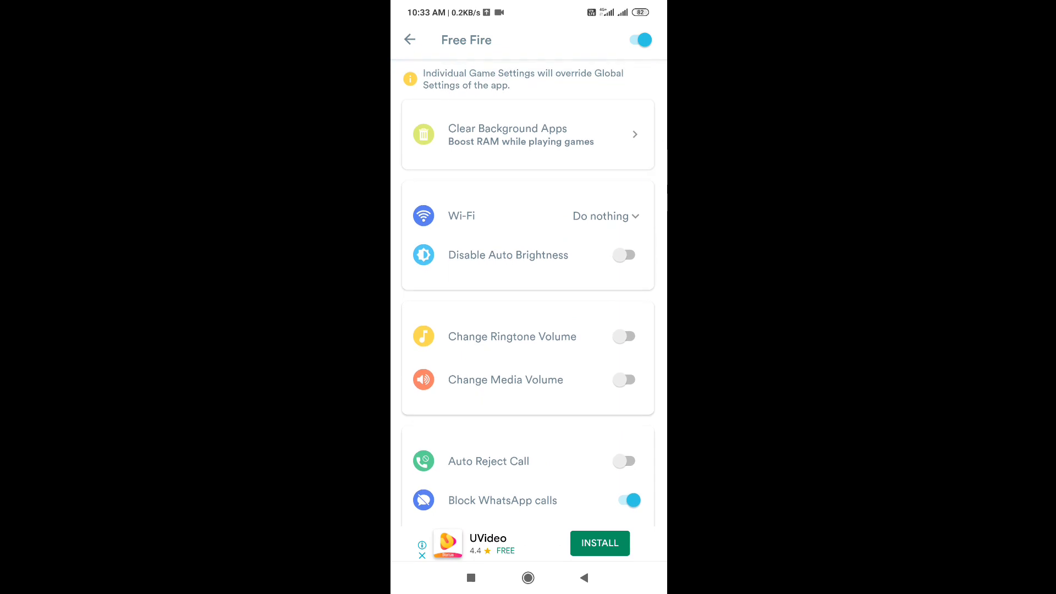
pyautogui.click(529, 134)
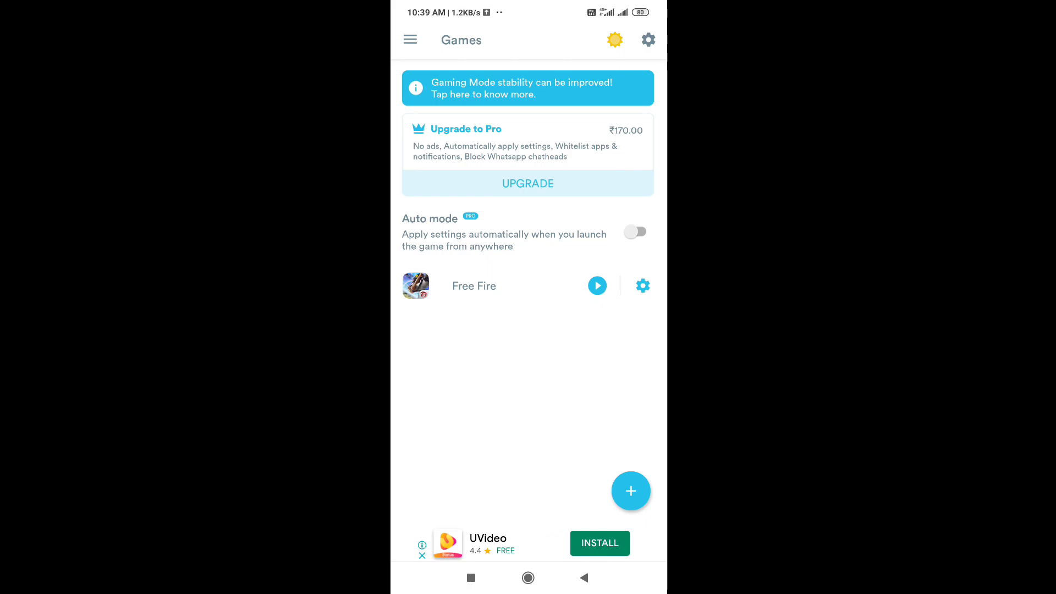
# - Review the blocked Phone and Contacts Storage notifications summary, then return home
pyautogui.click(410, 39)
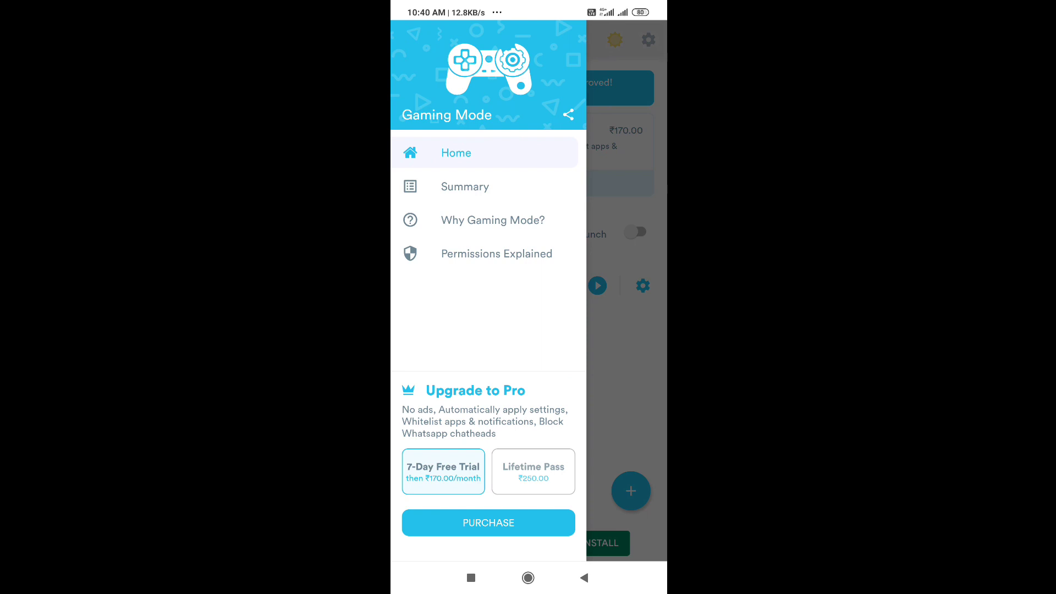
pyautogui.click(465, 186)
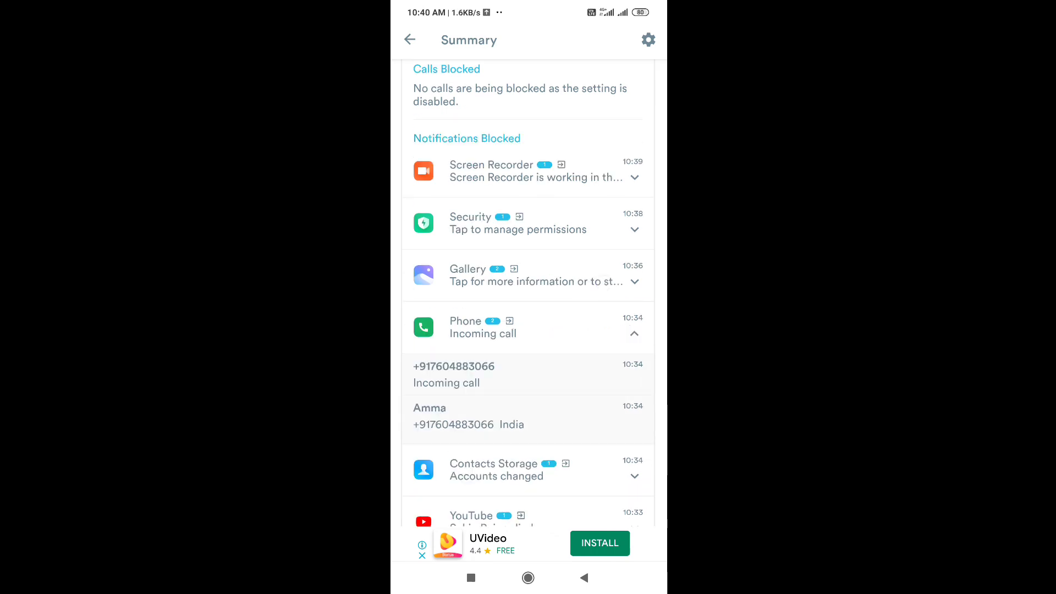
pyautogui.click(634, 328)
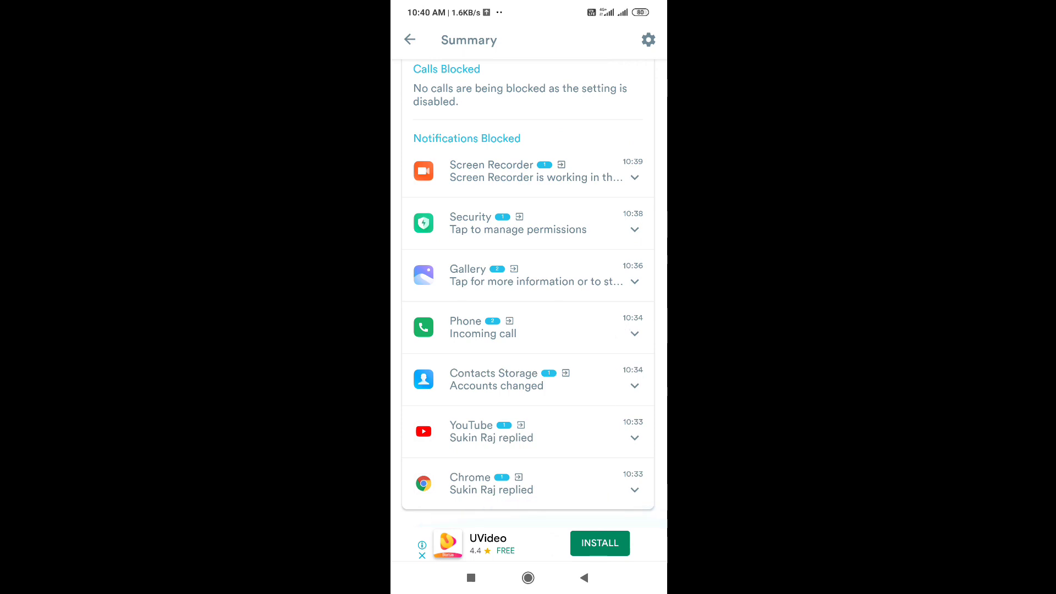
pyautogui.click(634, 387)
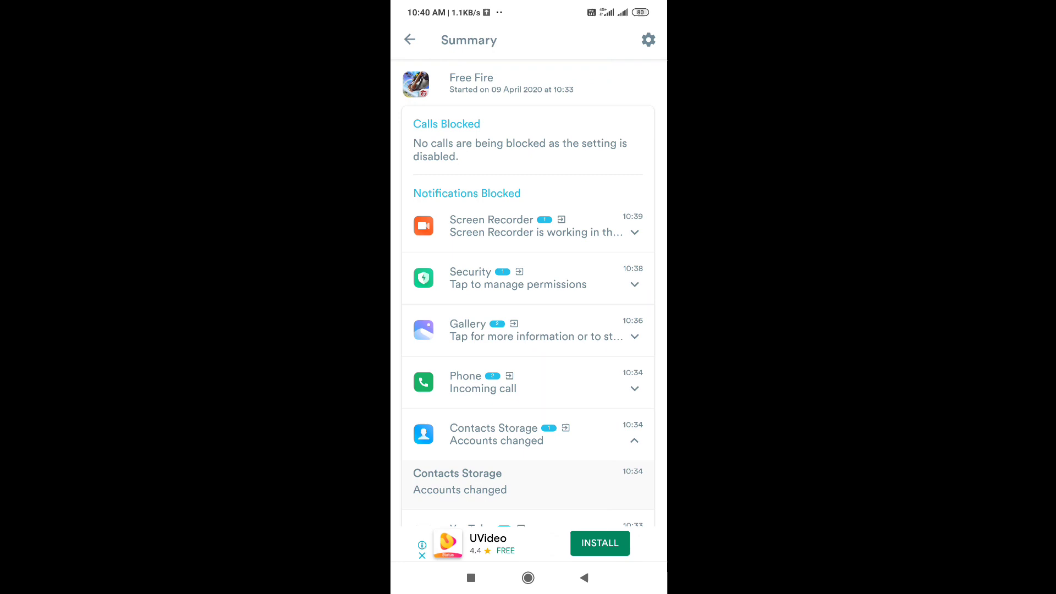
pyautogui.click(410, 39)
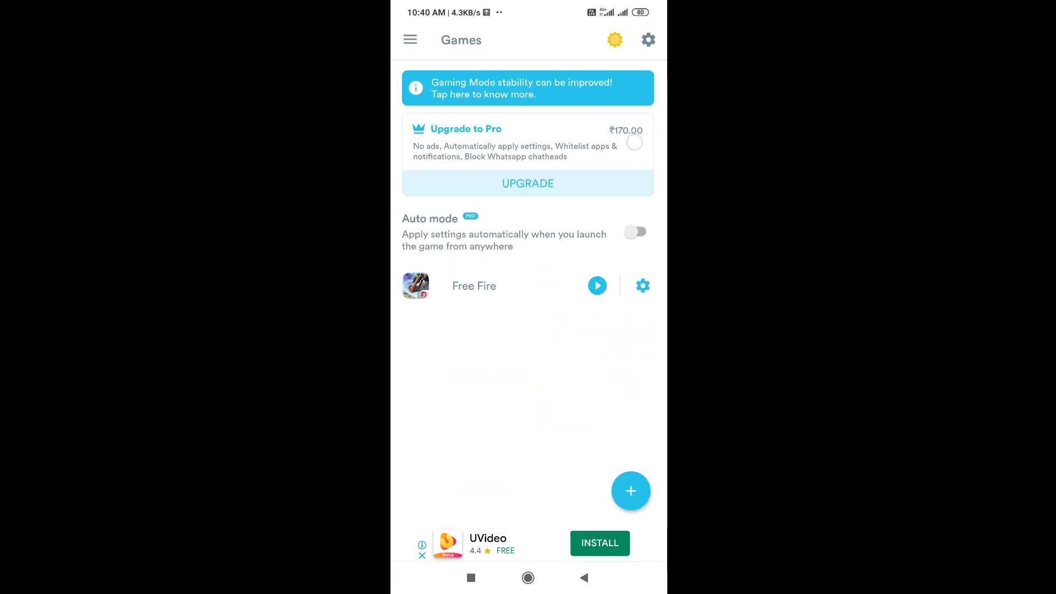
pyautogui.click(529, 578)
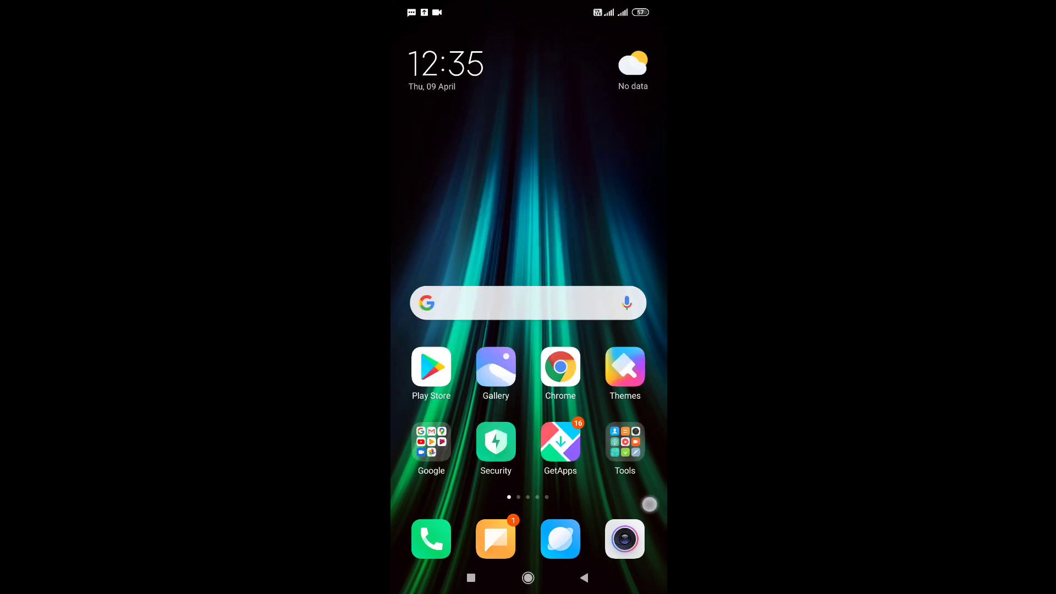
# - Open the Security app and launch Game speed booster from its tools grid
pyautogui.click(495, 444)
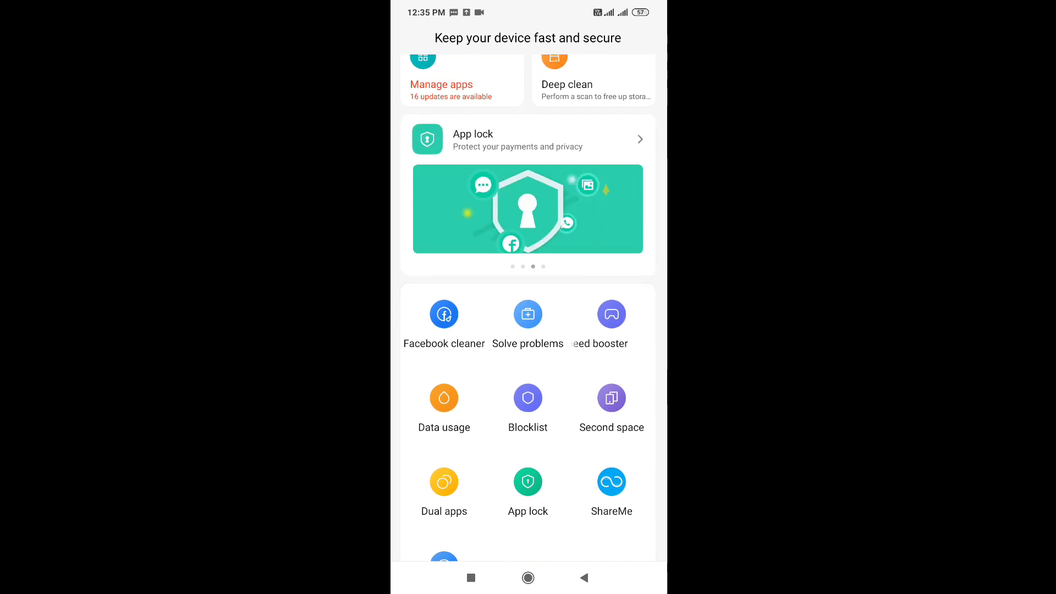
pyautogui.hscroll(-3)
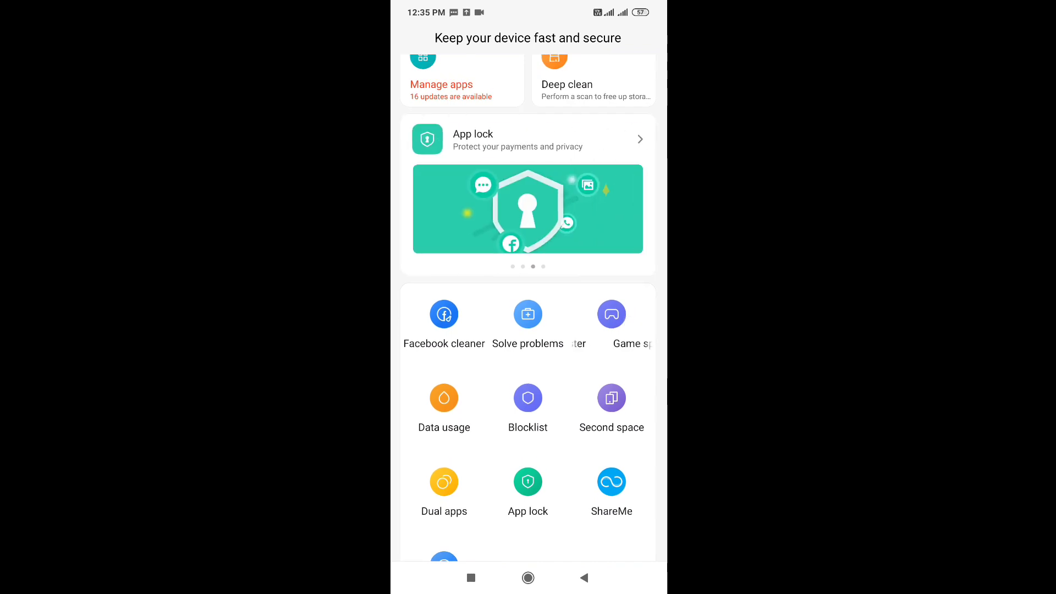
pyautogui.scroll(3)
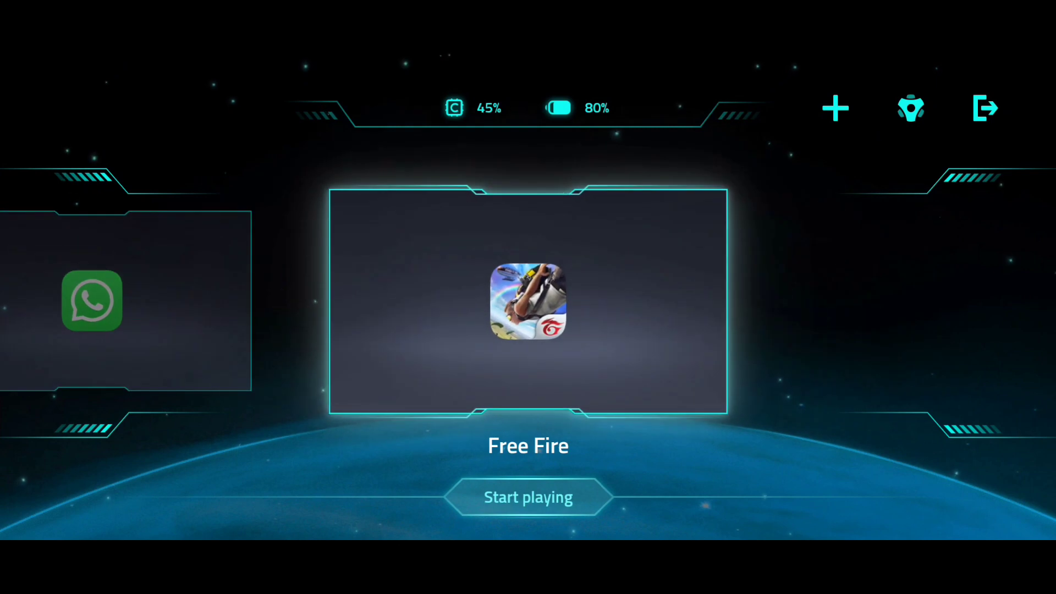
# - Switch off WhatsApp in Game Turbo's added games list
pyautogui.click(835, 108)
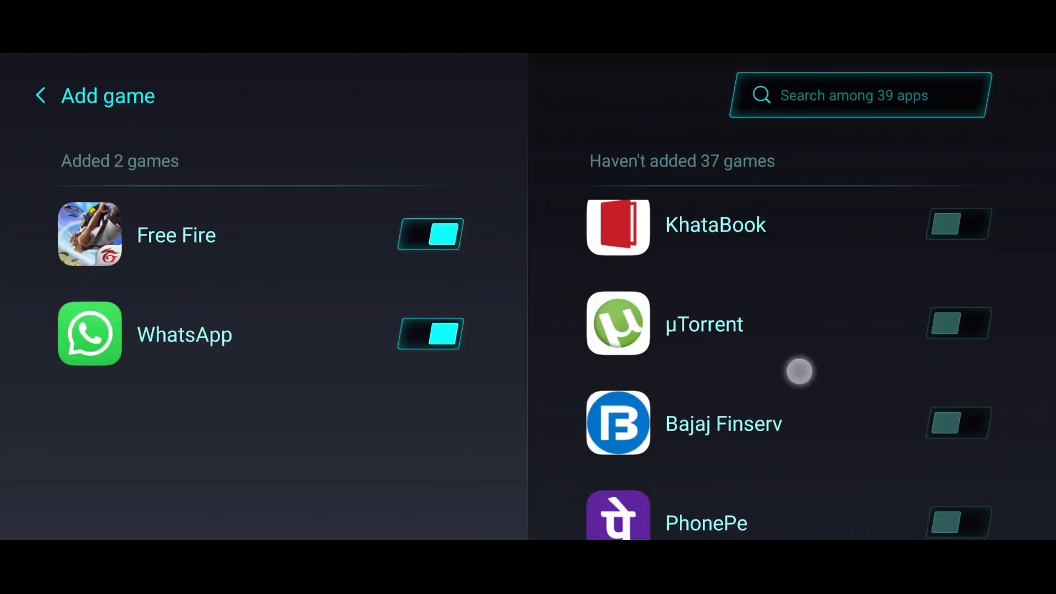
pyautogui.click(429, 335)
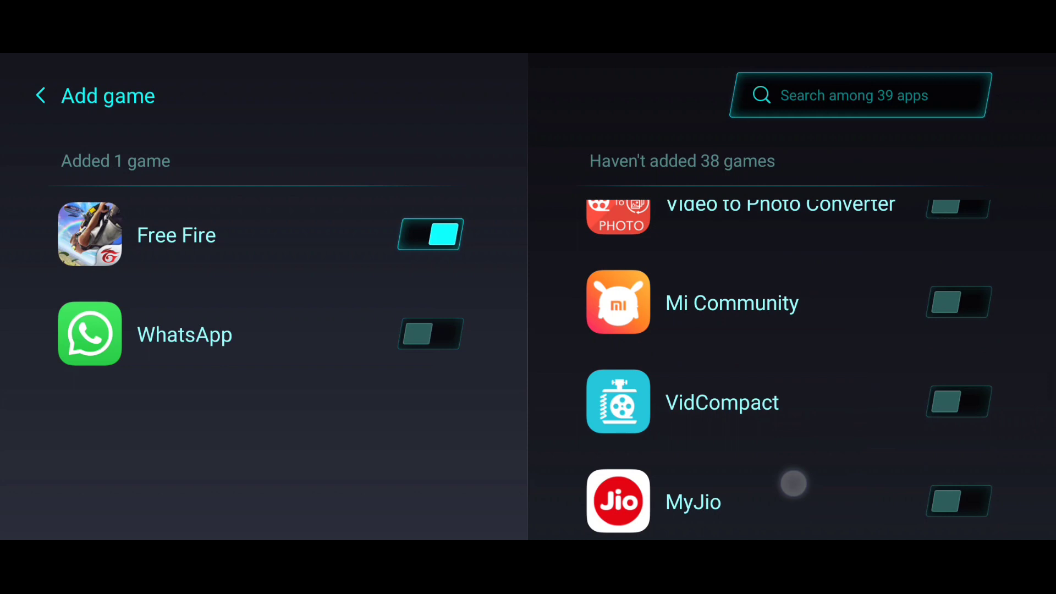
pyautogui.scroll(3)
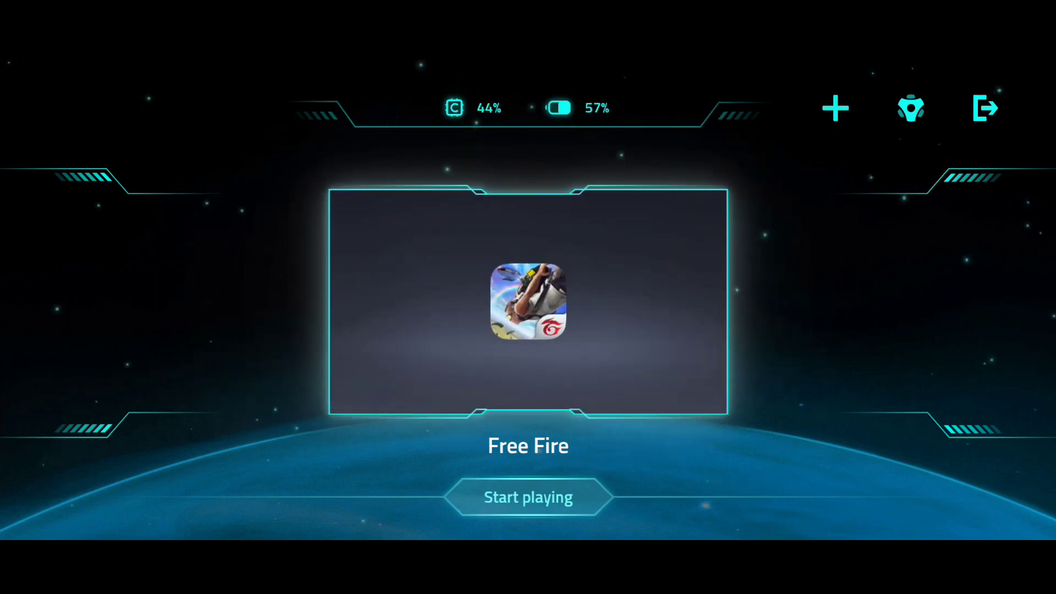
# - Recheck the games list showing only Free Fire and open Booster settings
pyautogui.click(836, 108)
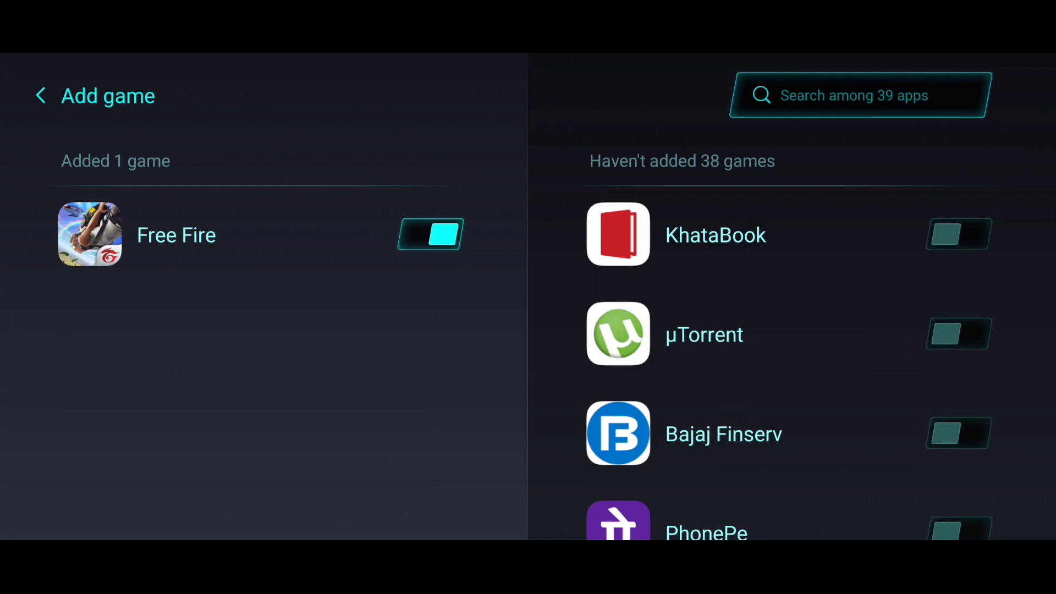
pyautogui.scroll(-3)
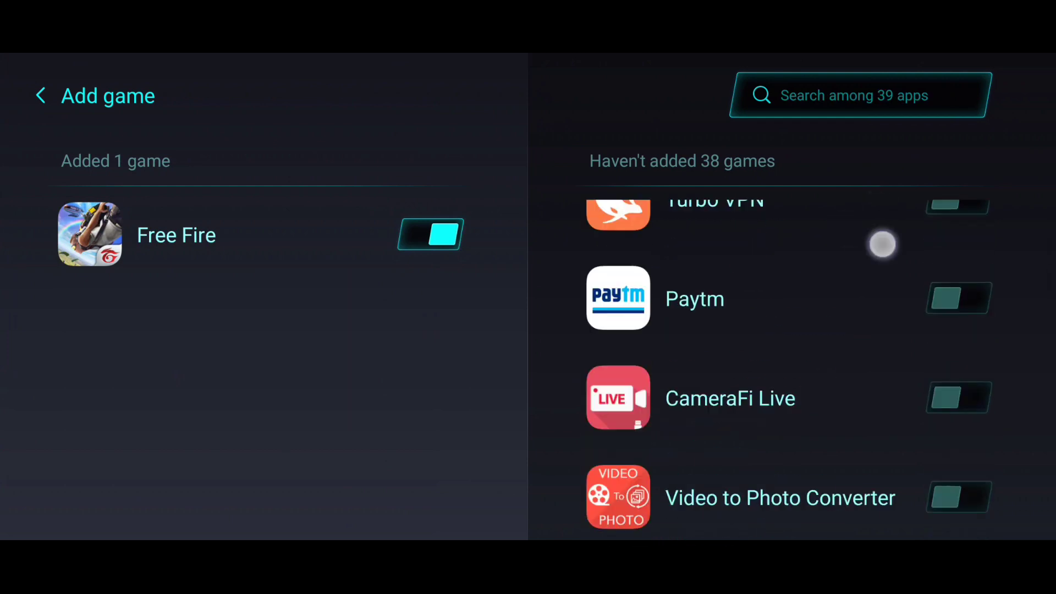
pyautogui.scroll(-3)
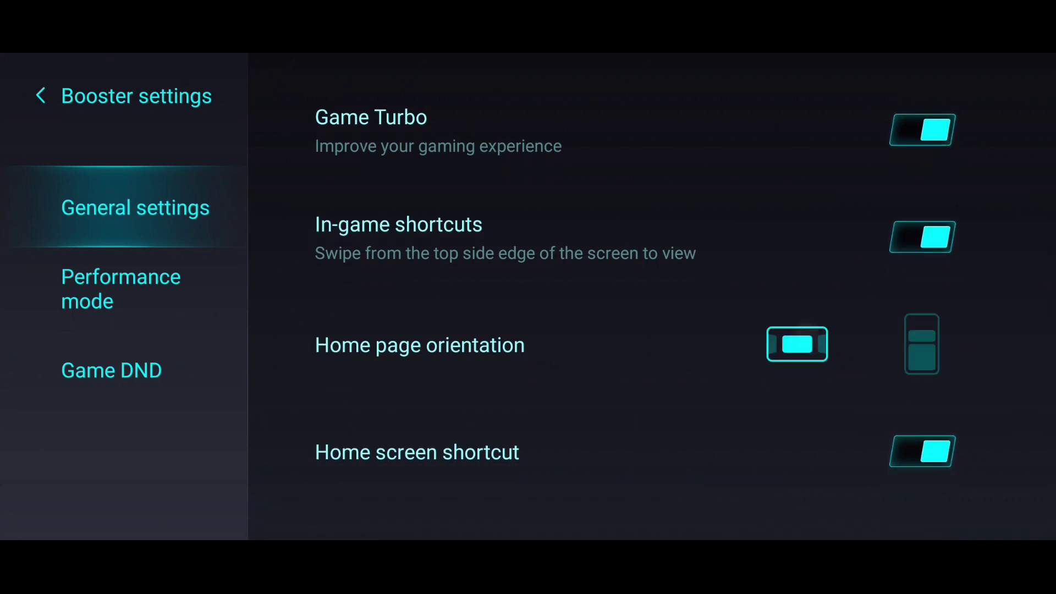
# - Toggle the home page orientation to portrait and back, then view Performance mode
pyautogui.click(922, 345)
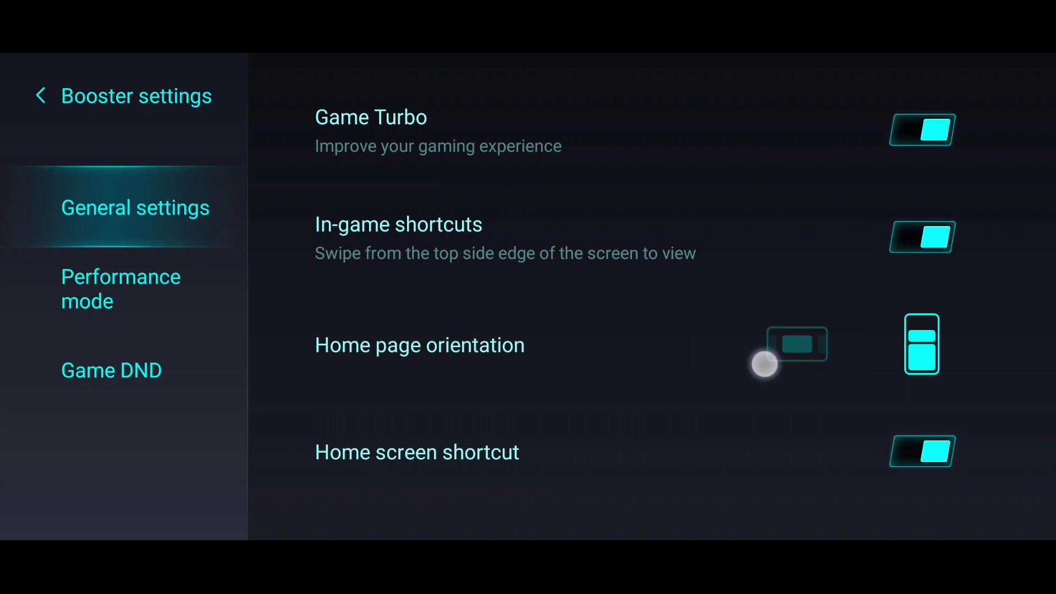
pyautogui.click(798, 345)
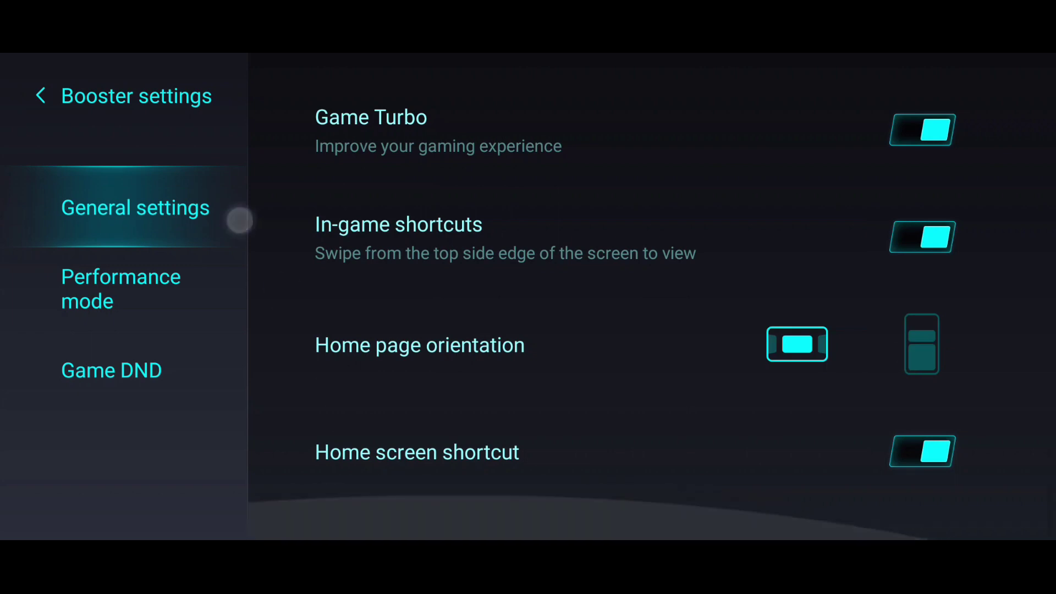
pyautogui.click(120, 288)
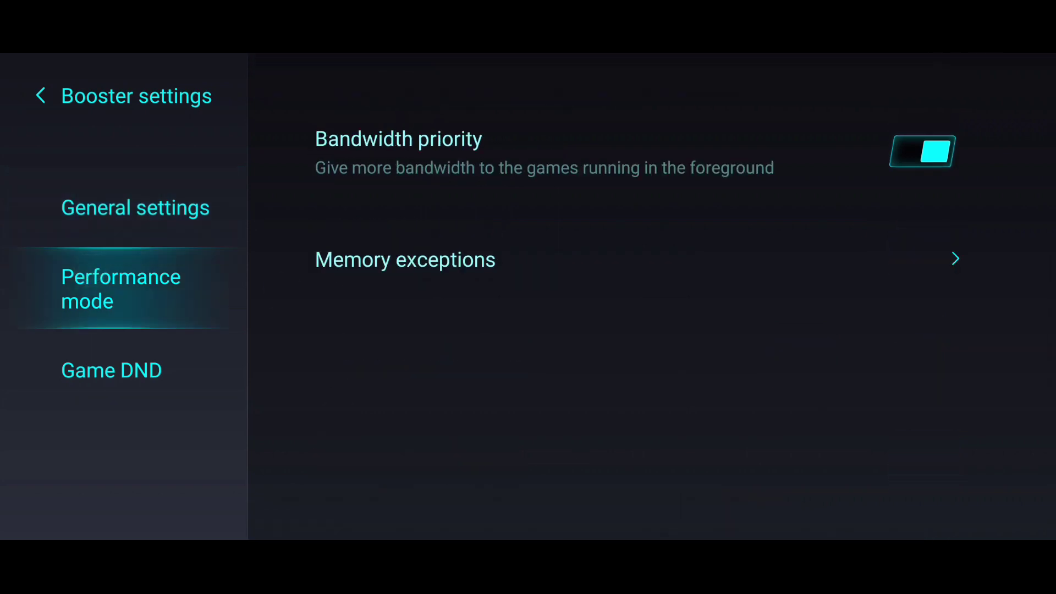
# - Open Game DND and browse its Enhanced experience restriction options
pyautogui.click(111, 370)
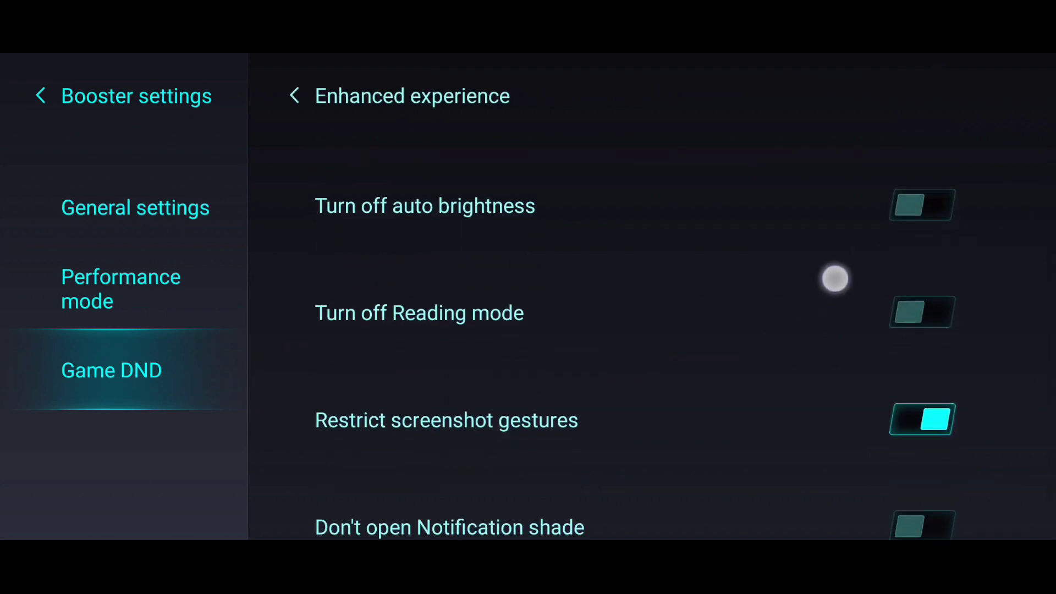
pyautogui.scroll(3)
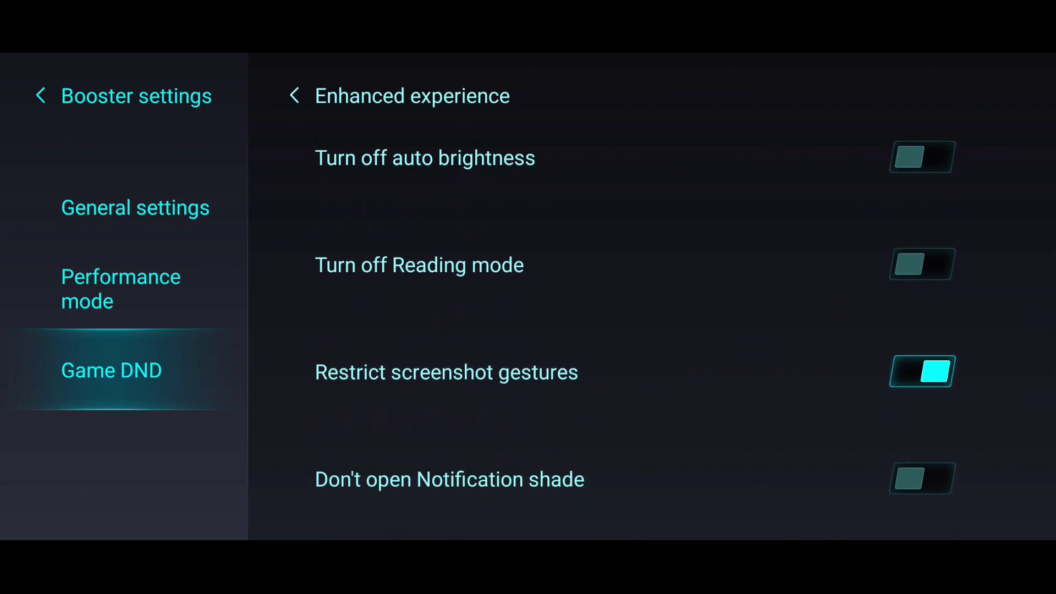
pyautogui.scroll(3)
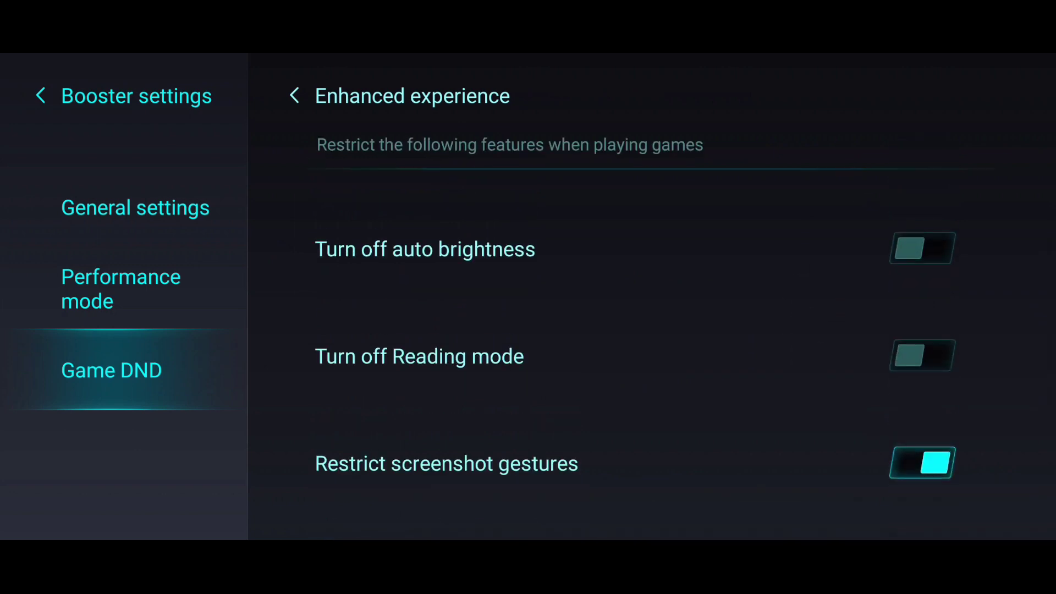
pyautogui.scroll(3)
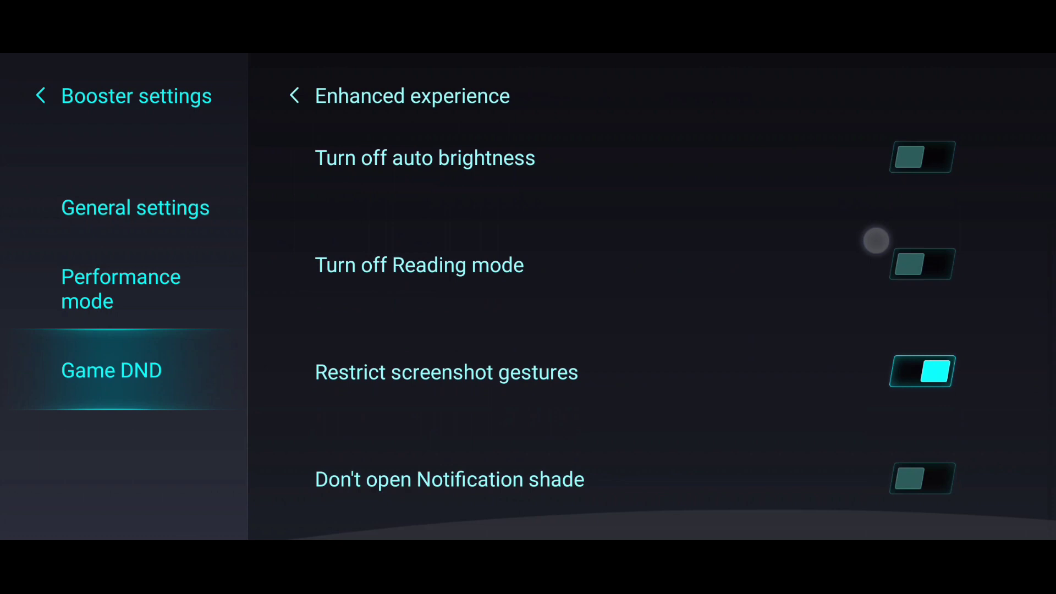